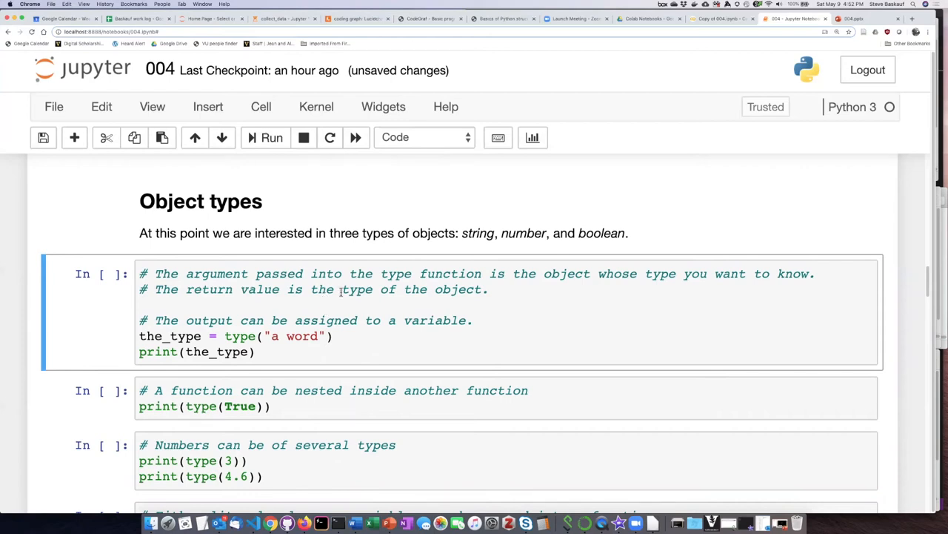
mouse_move(430, 308)
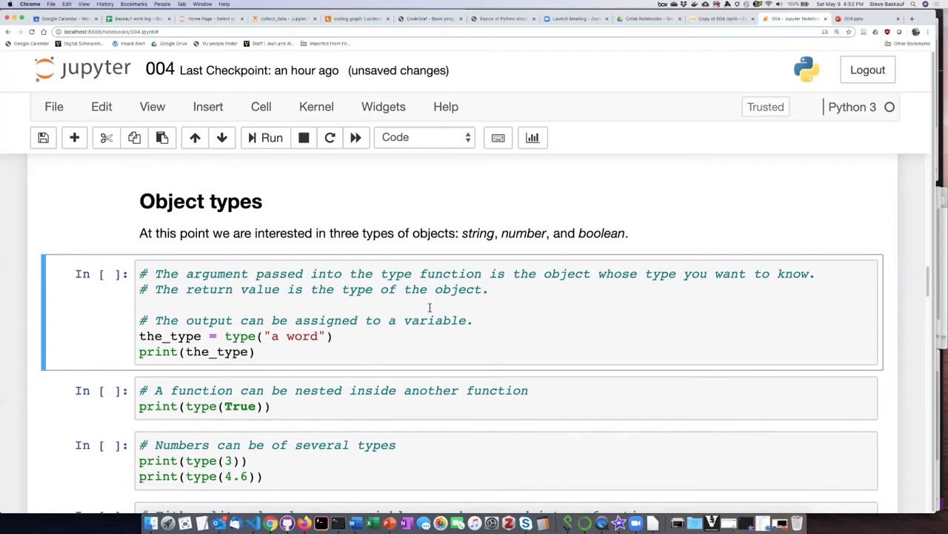
- Run the first type() example to print <class 'str'>, then place the caret at its opening quote
scroll(down, 3)
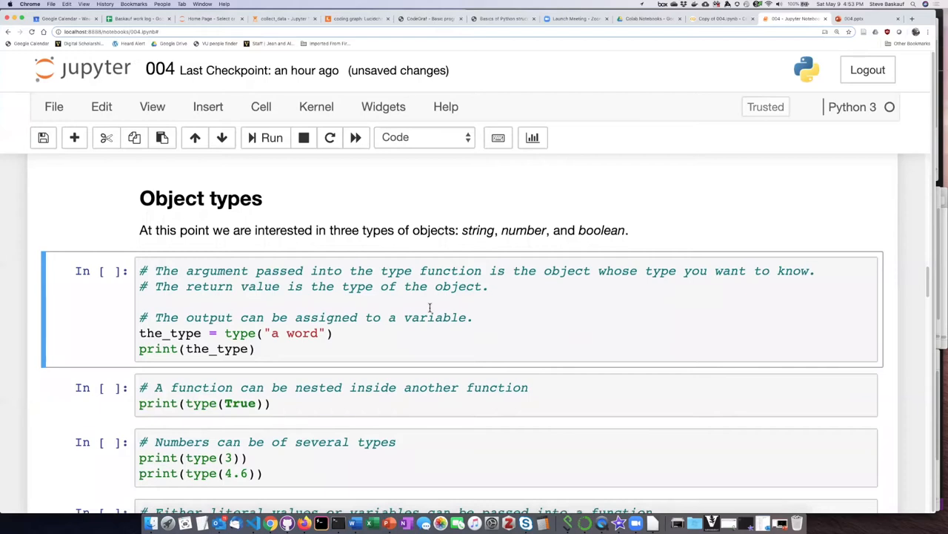
scroll(up, 3)
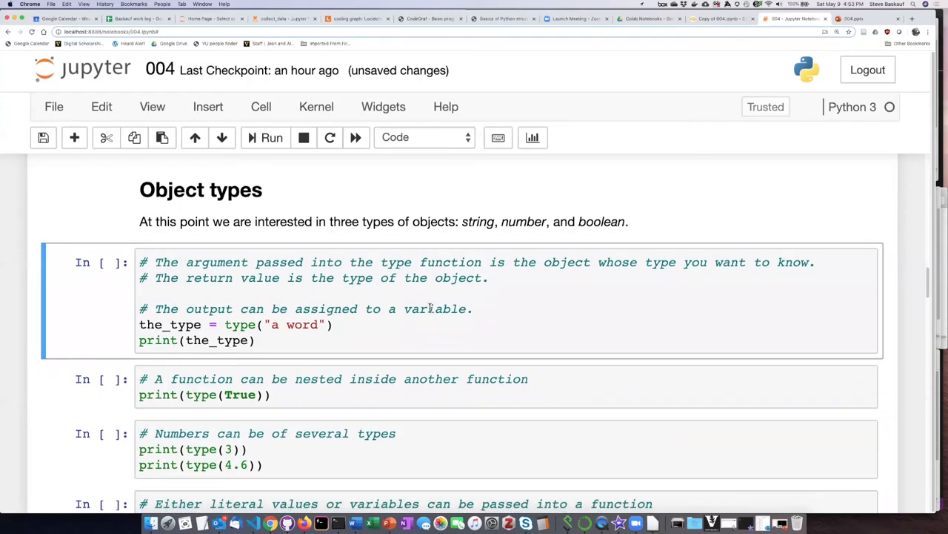
mouse_move(266, 316)
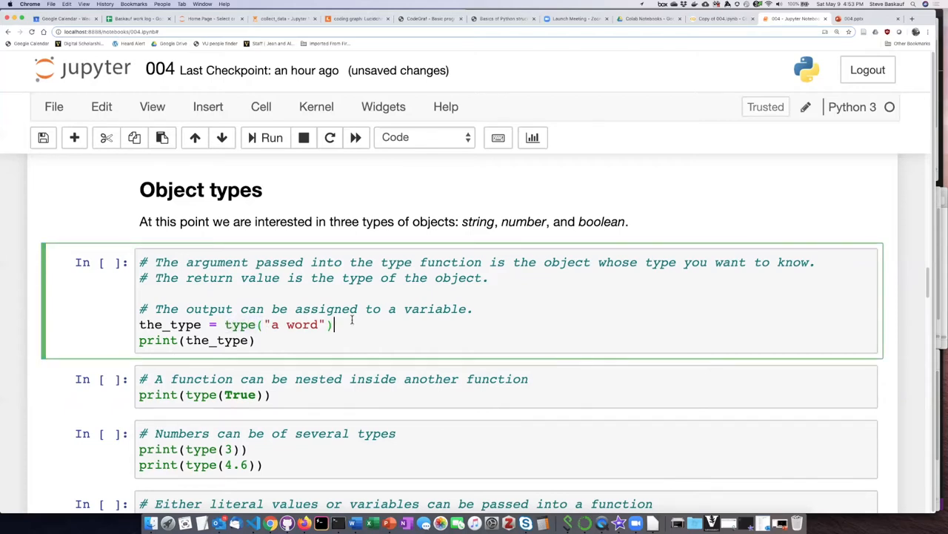
mouse_move(503, 301)
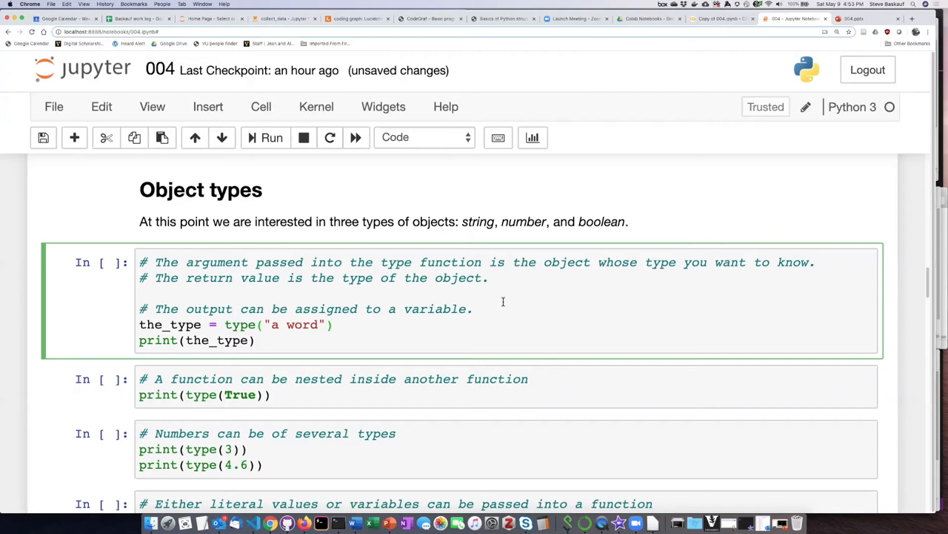
mouse_move(554, 291)
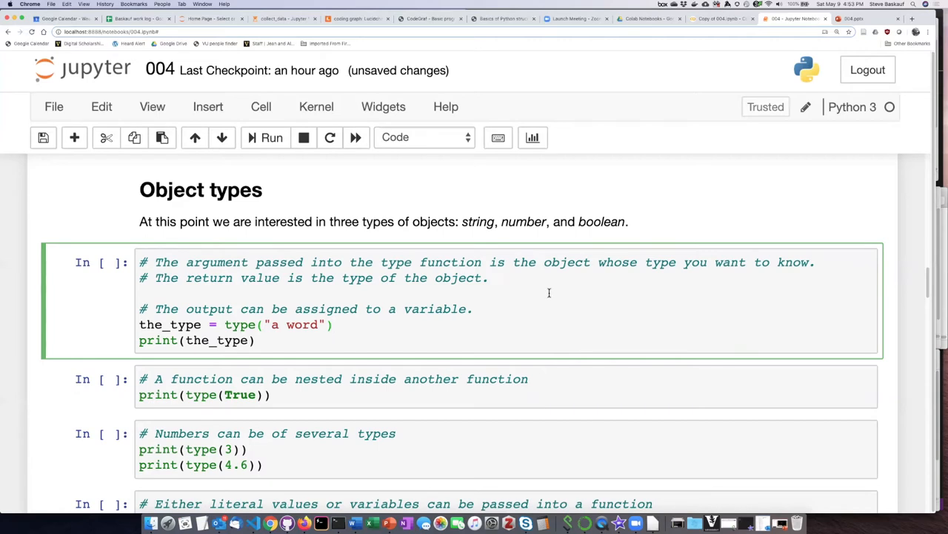
click(335, 324)
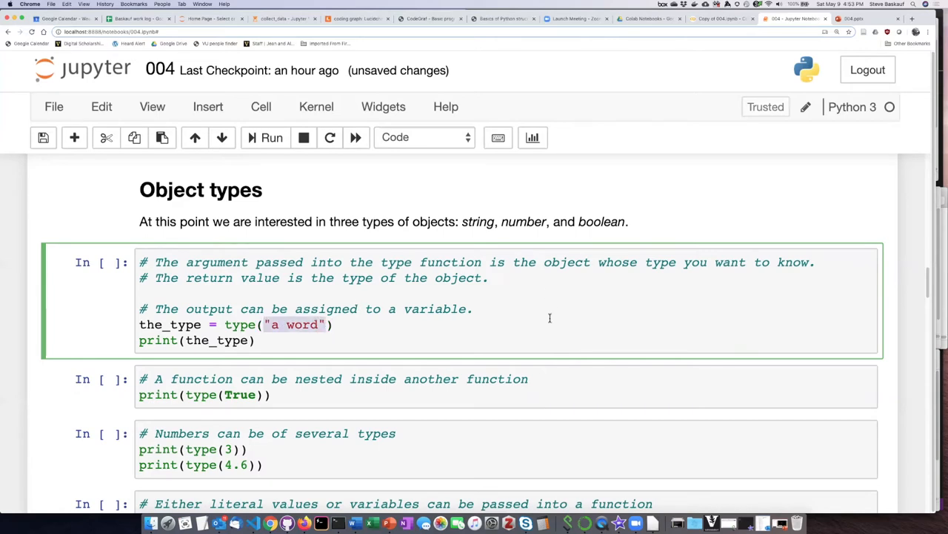
mouse_move(540, 313)
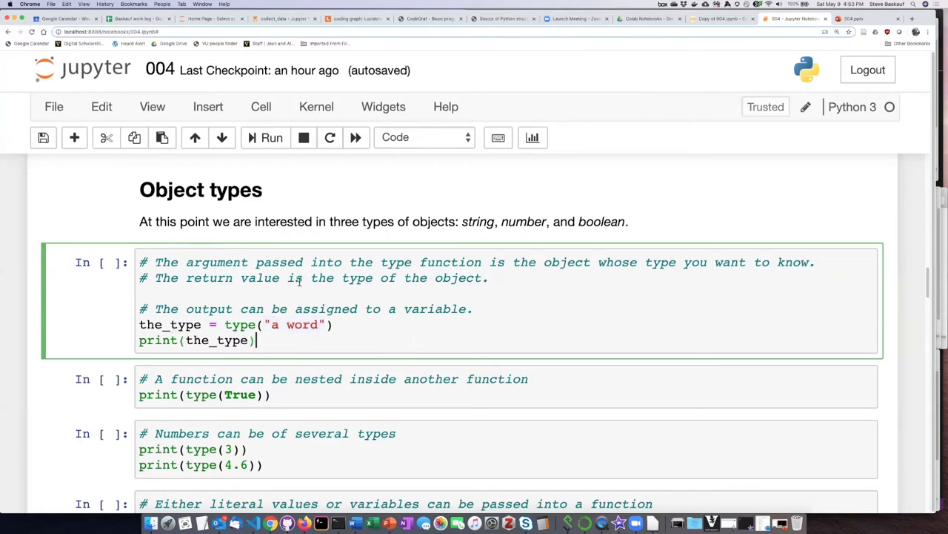
click(271, 137)
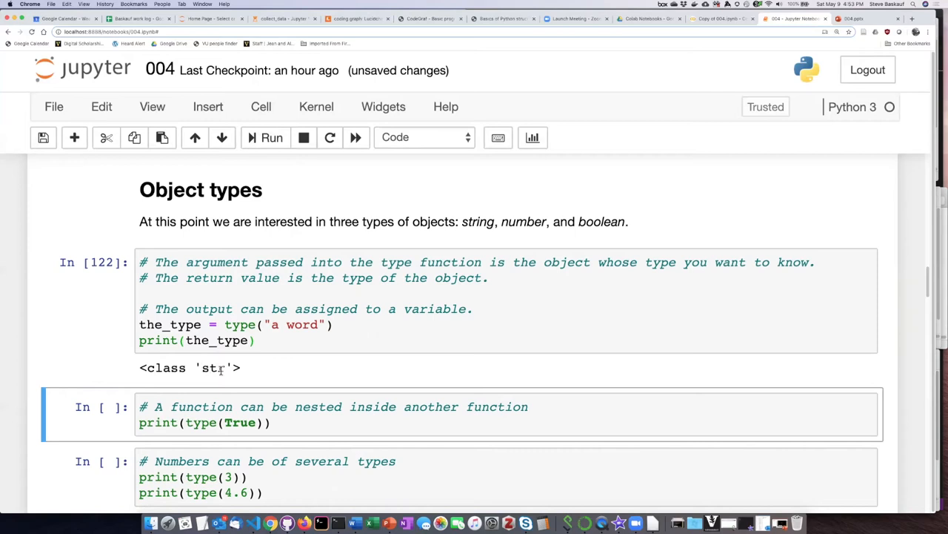
mouse_move(246, 374)
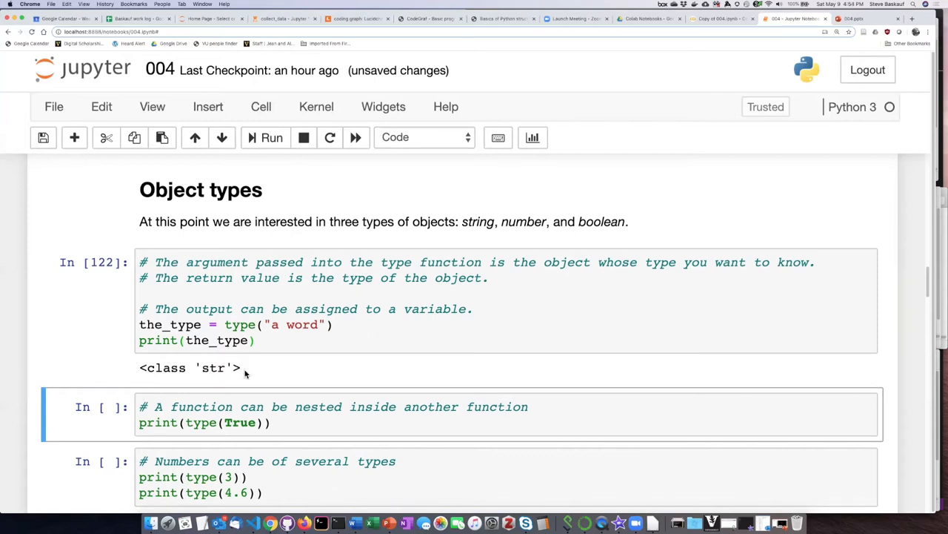
mouse_move(297, 366)
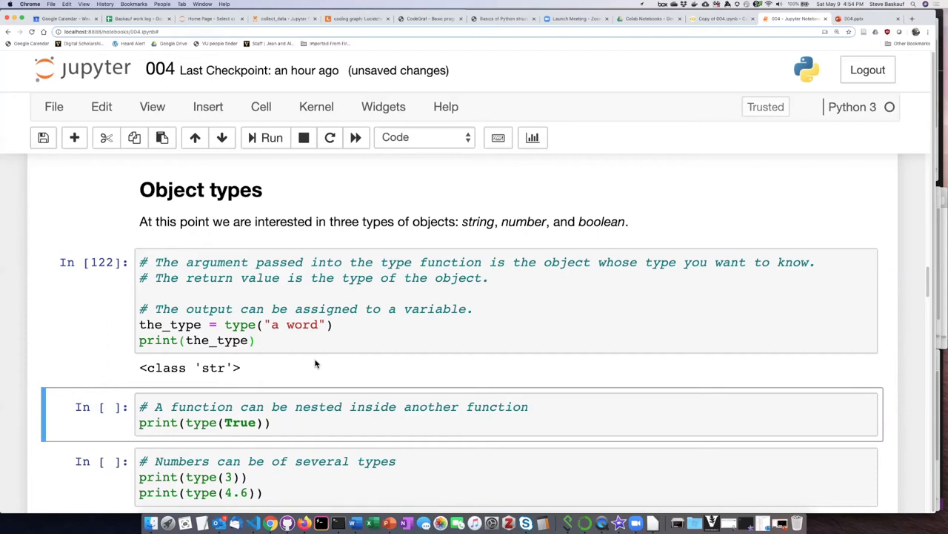
mouse_move(284, 349)
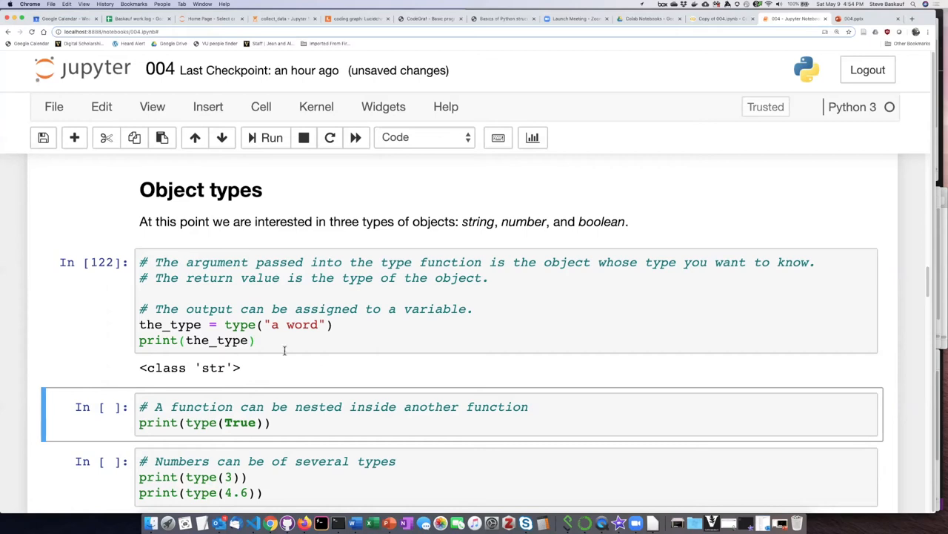
click(423, 292)
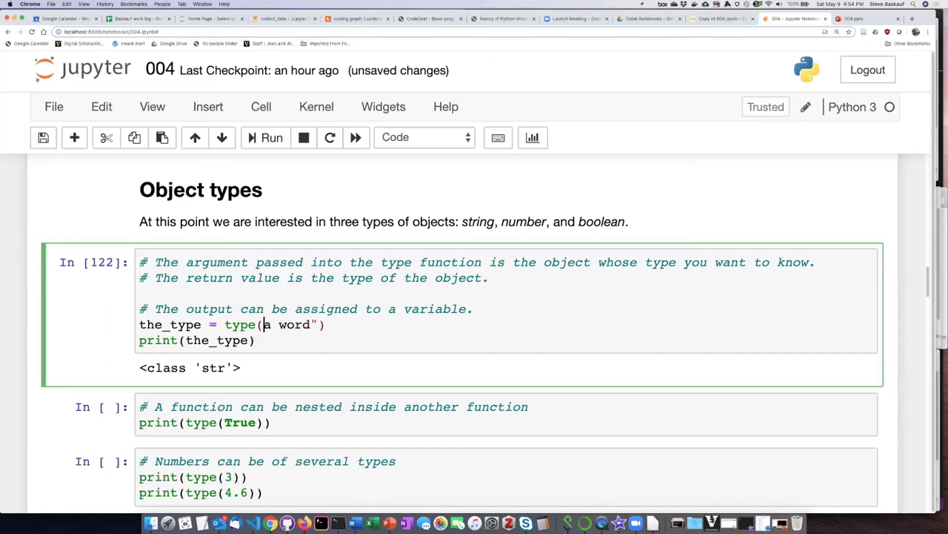
- Put single quotes around the first cell's string and rerun it, still printing <class 'str'>
text(')
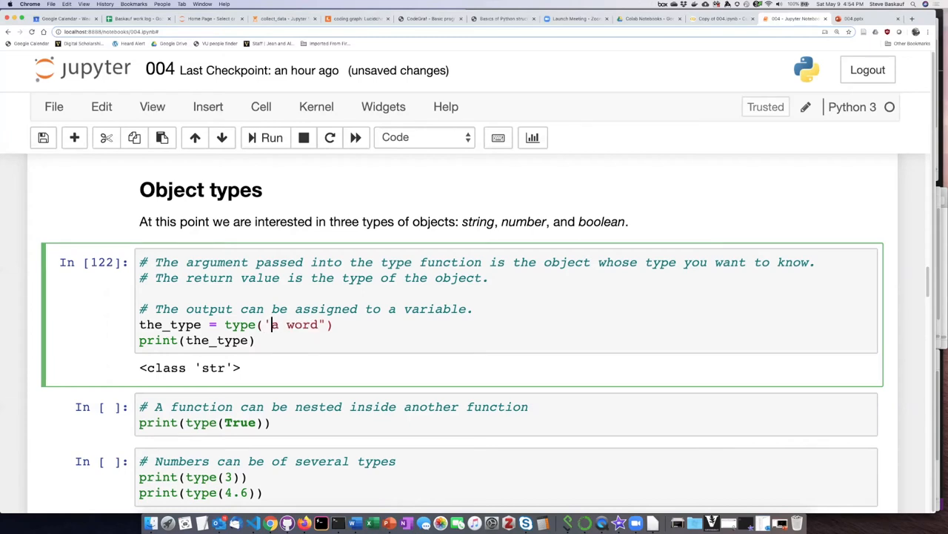
click(334, 415)
text(')
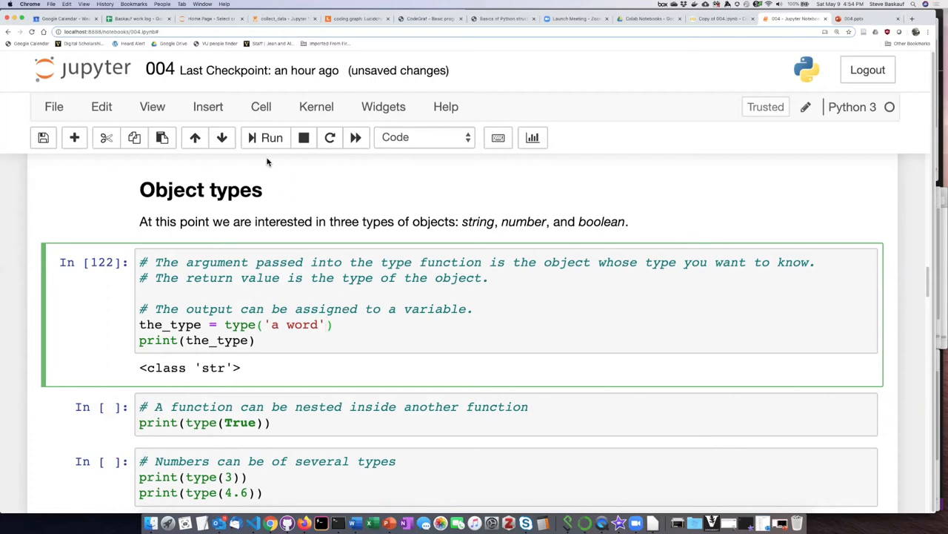
click(272, 137)
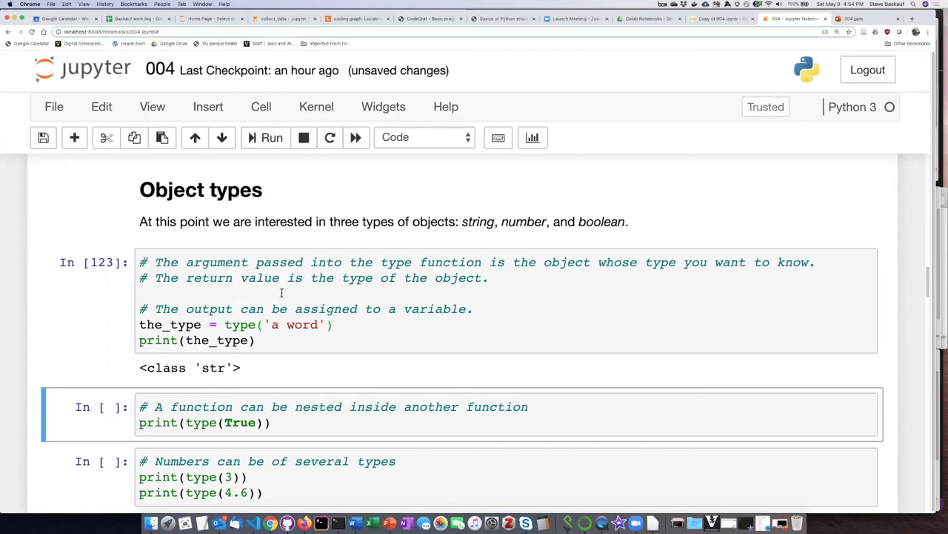
scroll(down, 3)
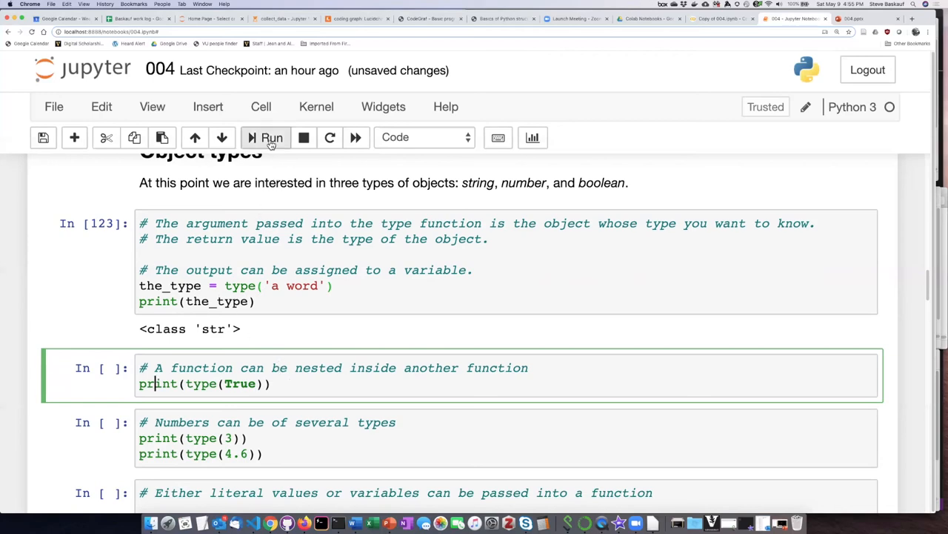
- Run the nested type(True) cell to print <class 'bool'>, then scroll further down the notebook
click(271, 137)
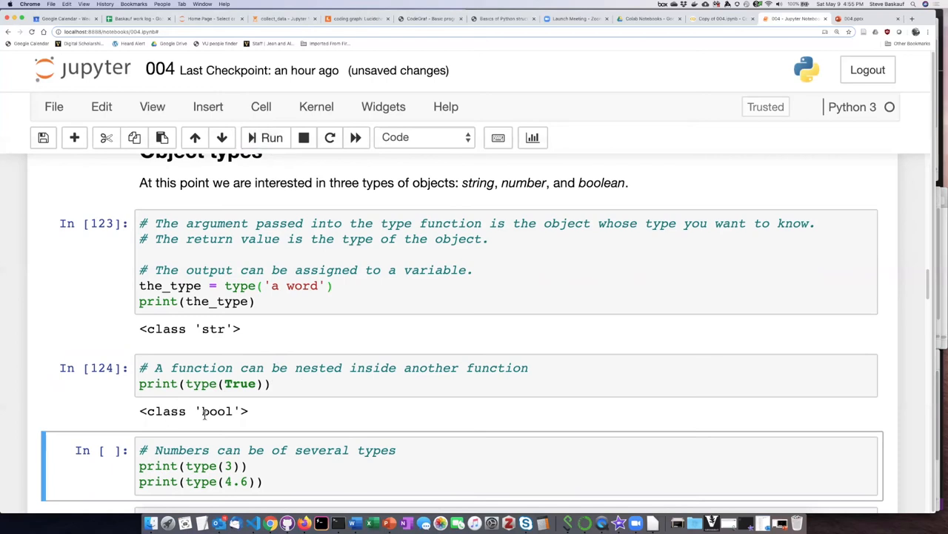
scroll(down, 3)
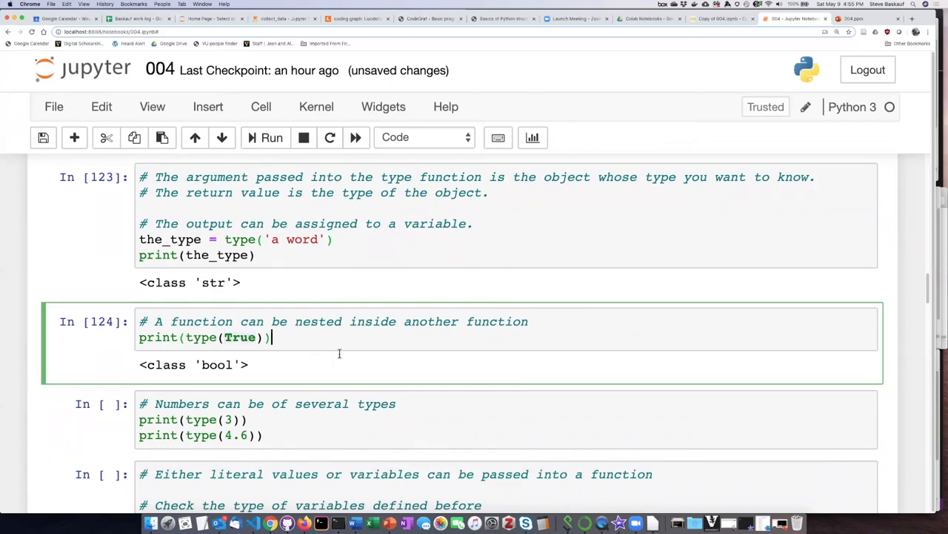
scroll(down, 3)
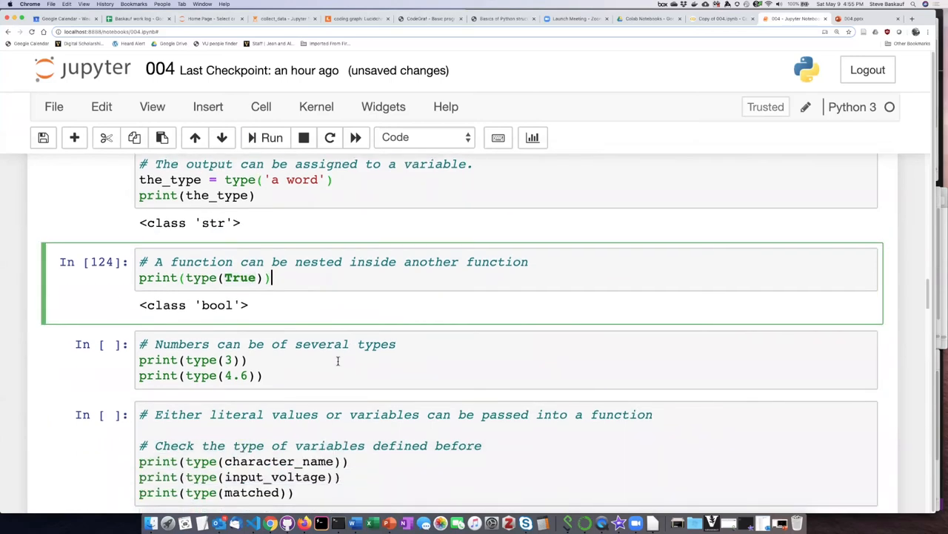
scroll(down, 3)
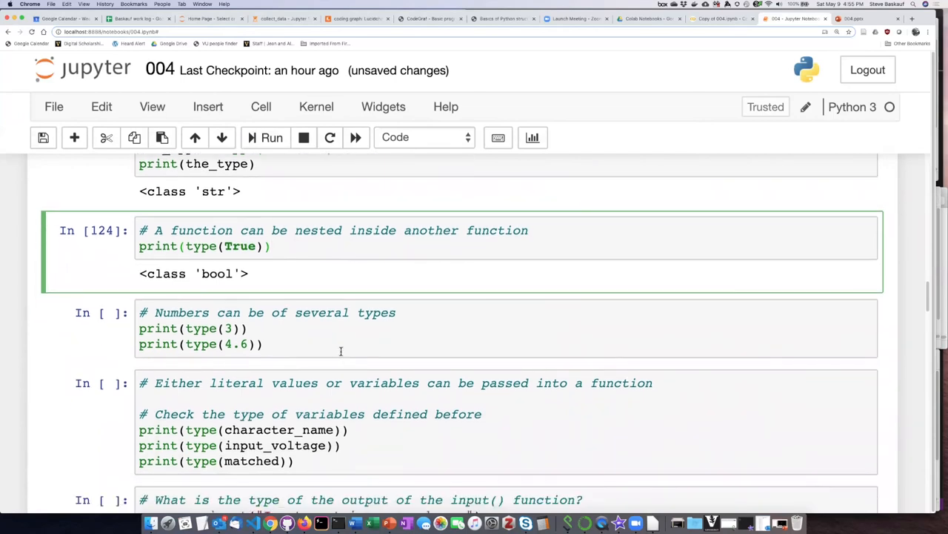
mouse_move(343, 234)
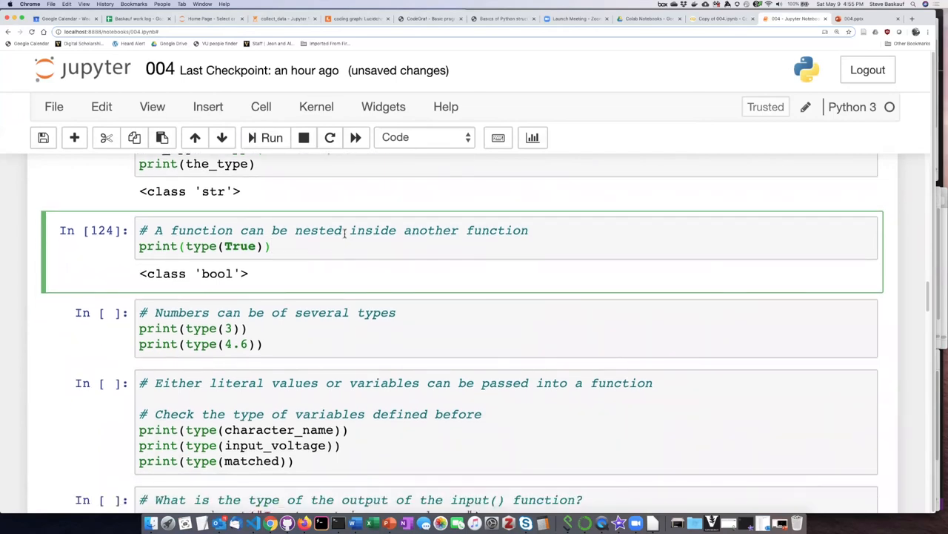
mouse_move(342, 224)
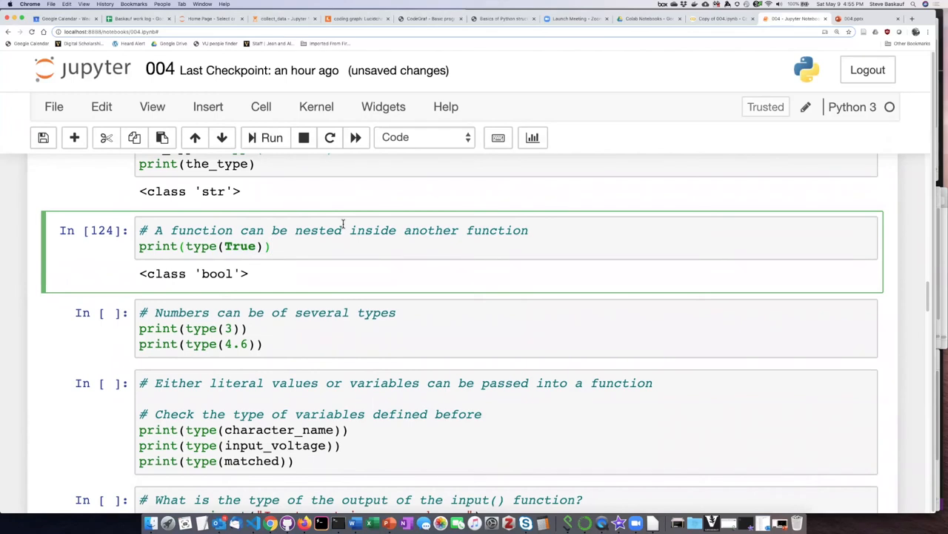
mouse_move(284, 160)
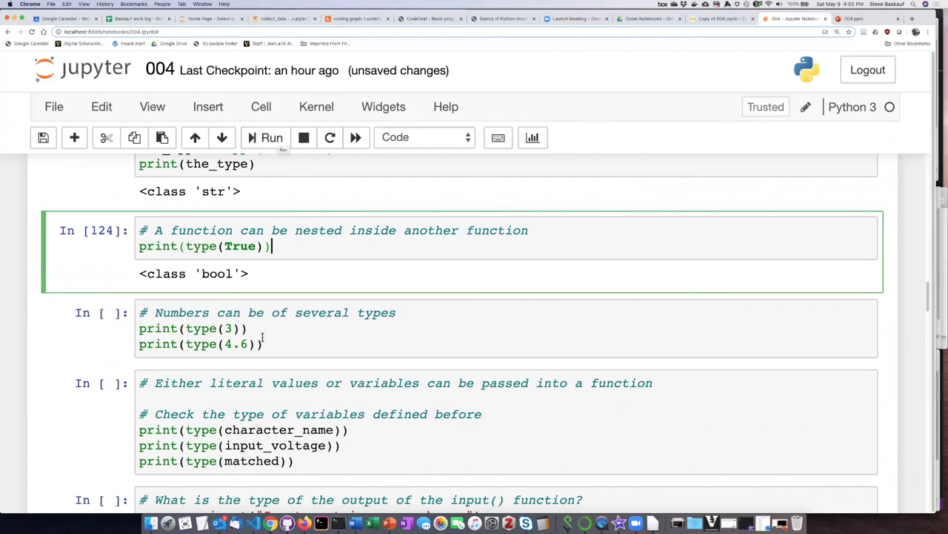
- Run the numbers cell, printing <class 'int'> for 3 and <class 'float'> for 4.6
click(272, 137)
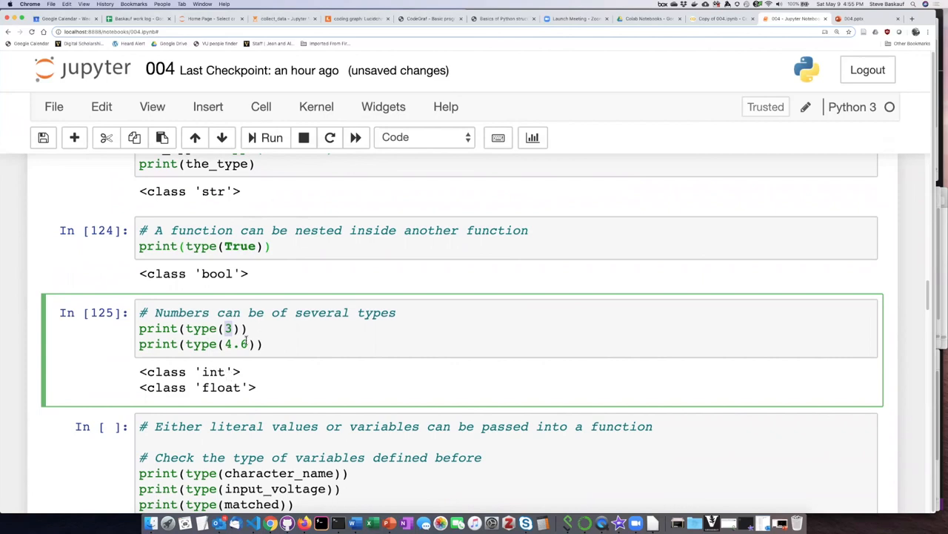
text(6)
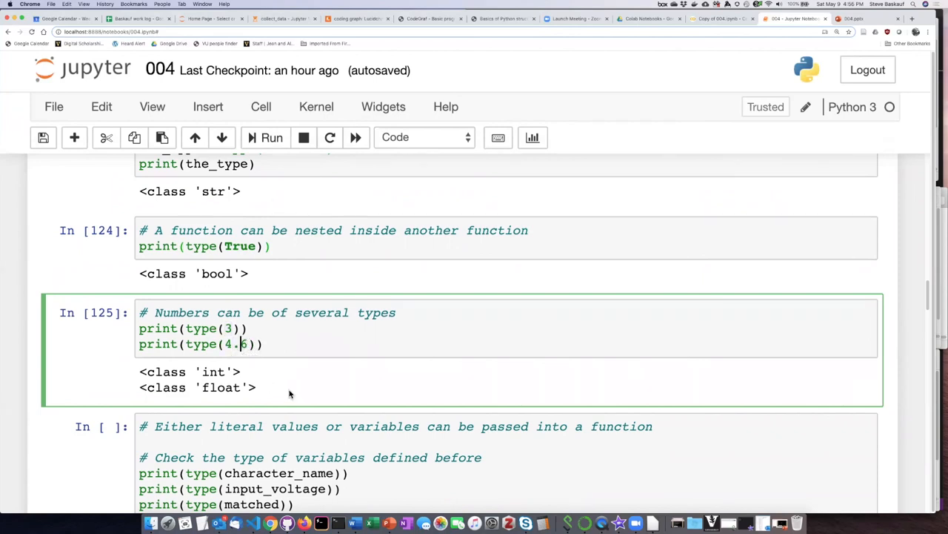
mouse_move(302, 353)
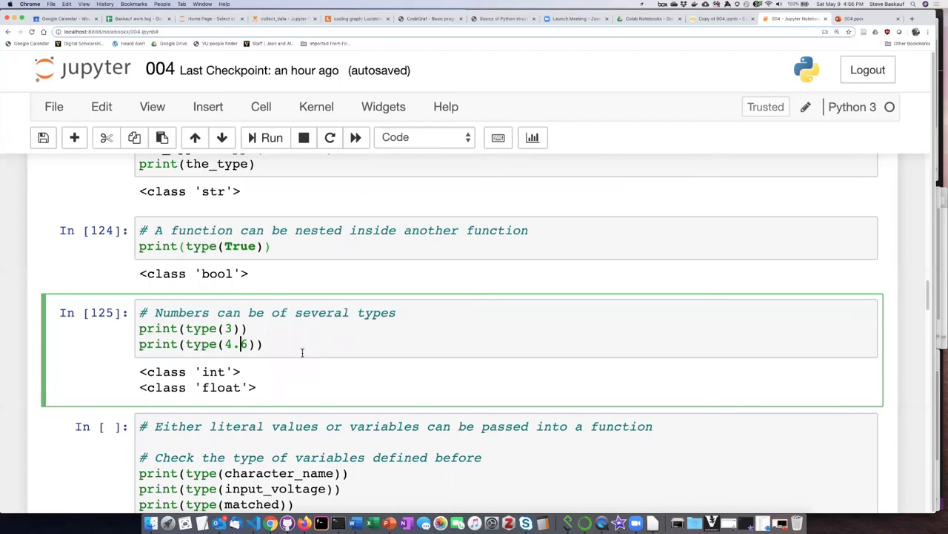
mouse_move(311, 370)
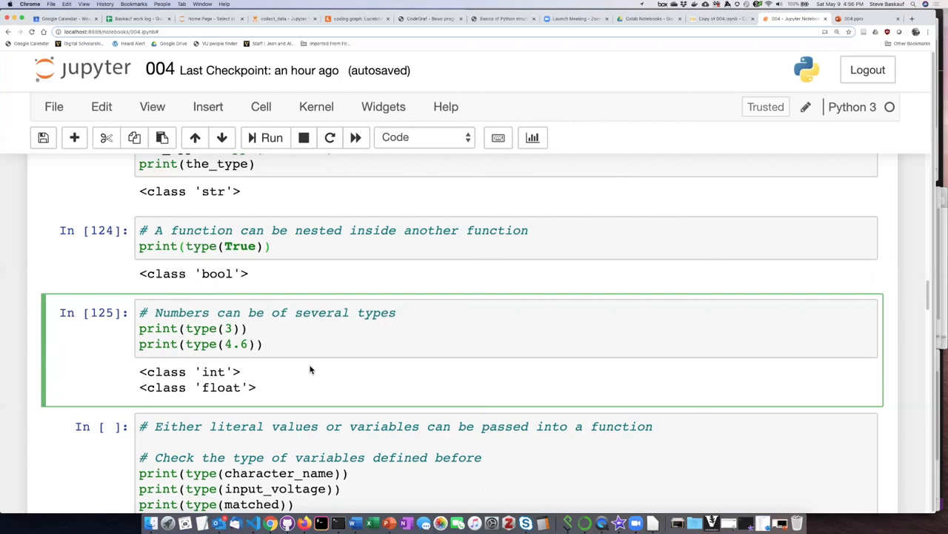
mouse_move(321, 374)
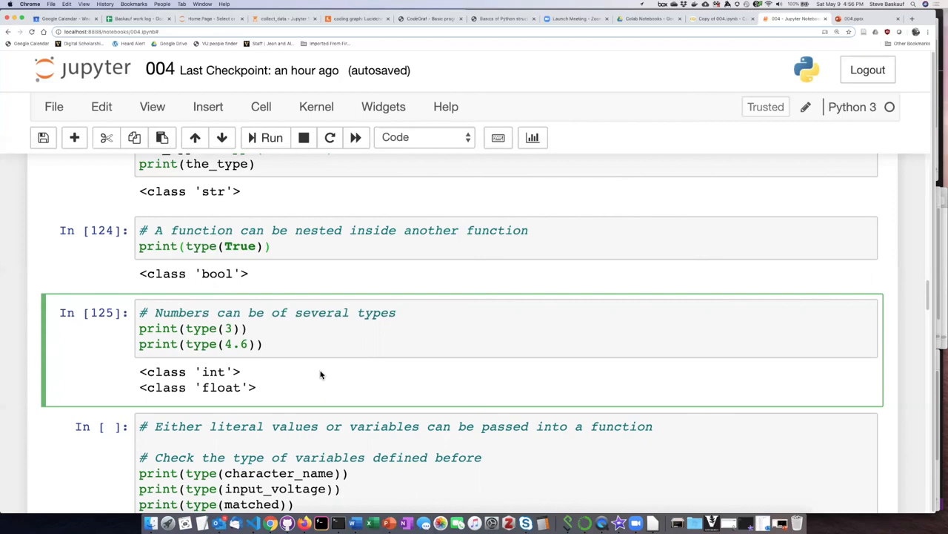